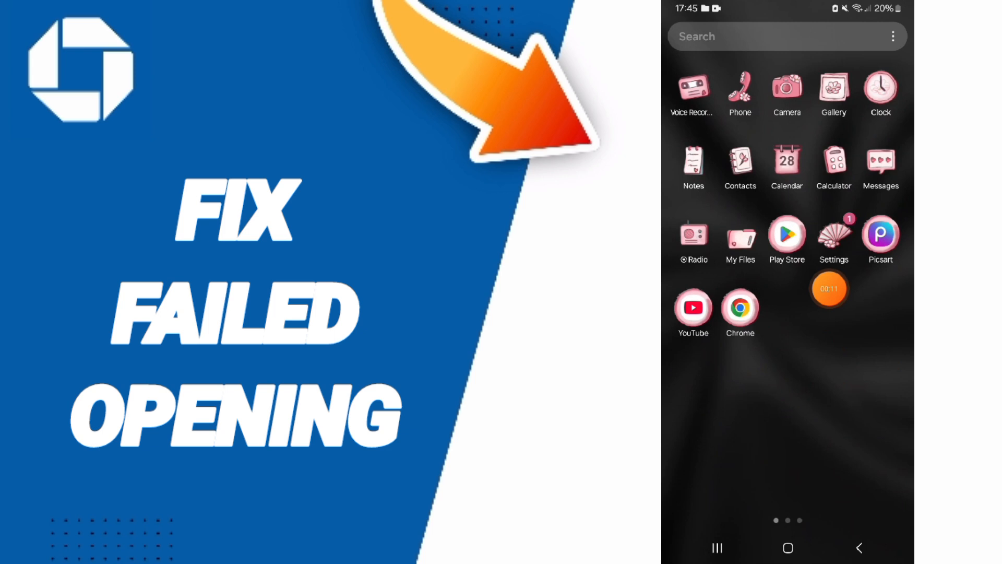
- Go from the home screen into Settings and onto the Apps list of 79 installed apps
left_click(833, 240)
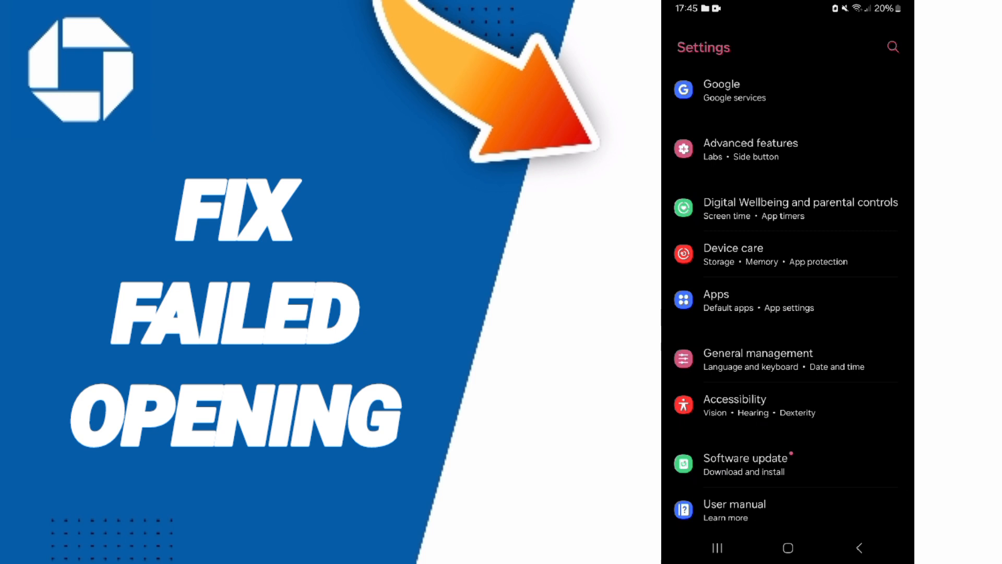
left_click(716, 301)
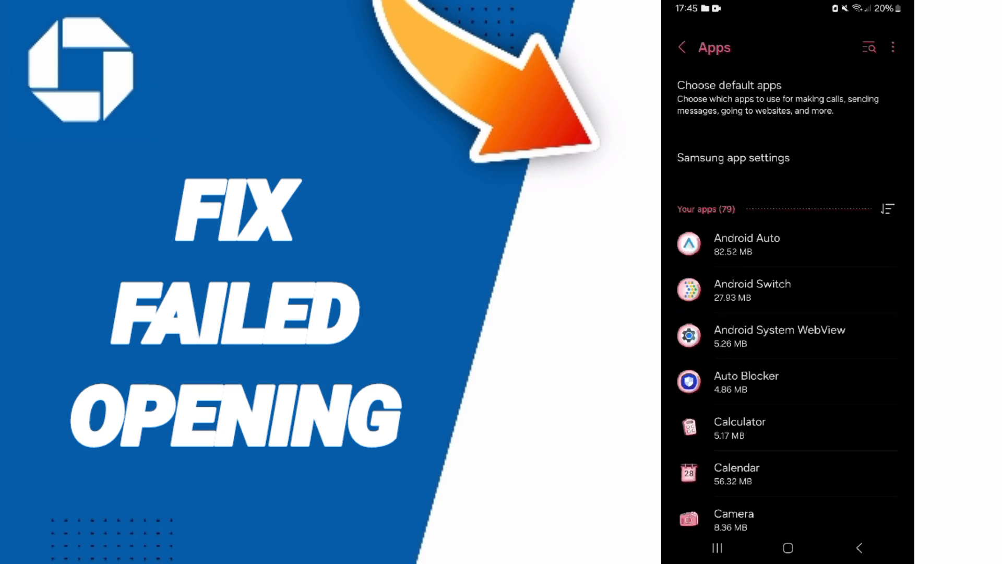
- Search the apps for 'ch', then force-stop Chase and confirm with OK
type("ch")
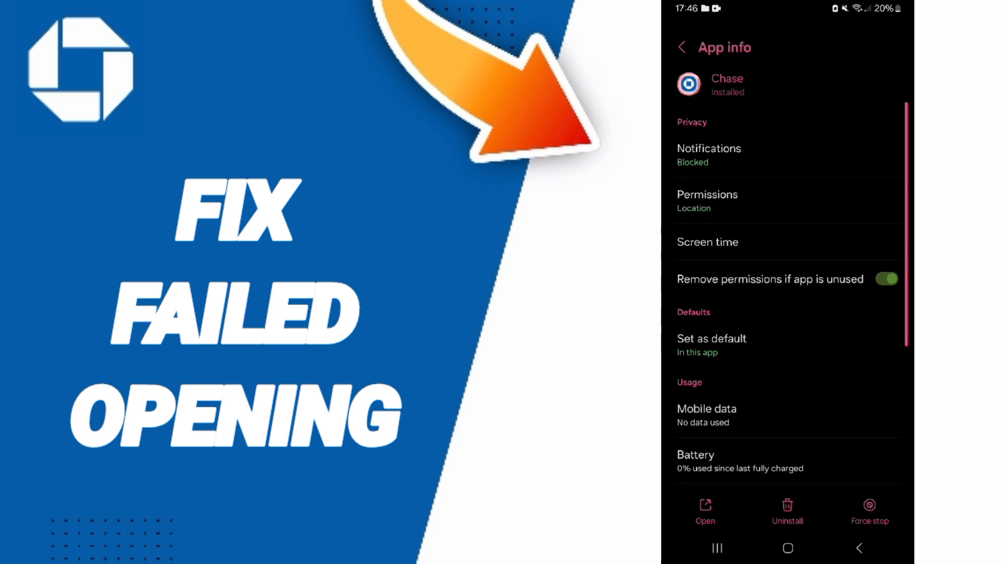
left_click(869, 508)
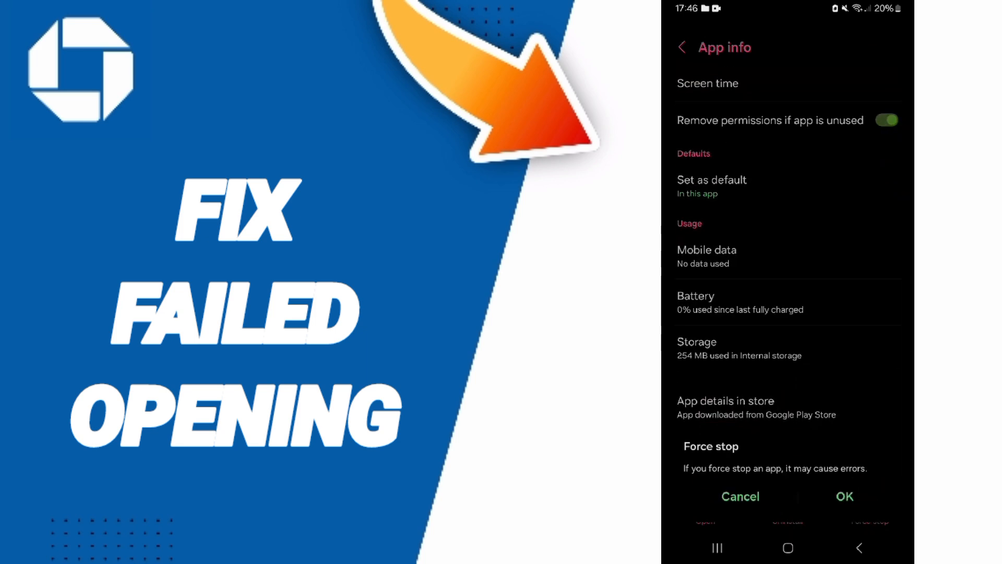
left_click(739, 497)
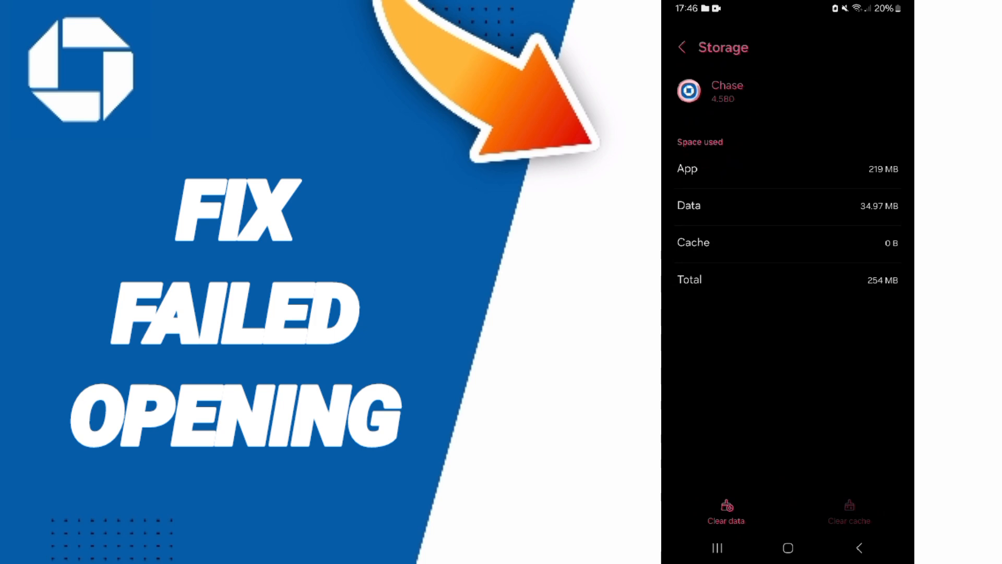
left_click(725, 511)
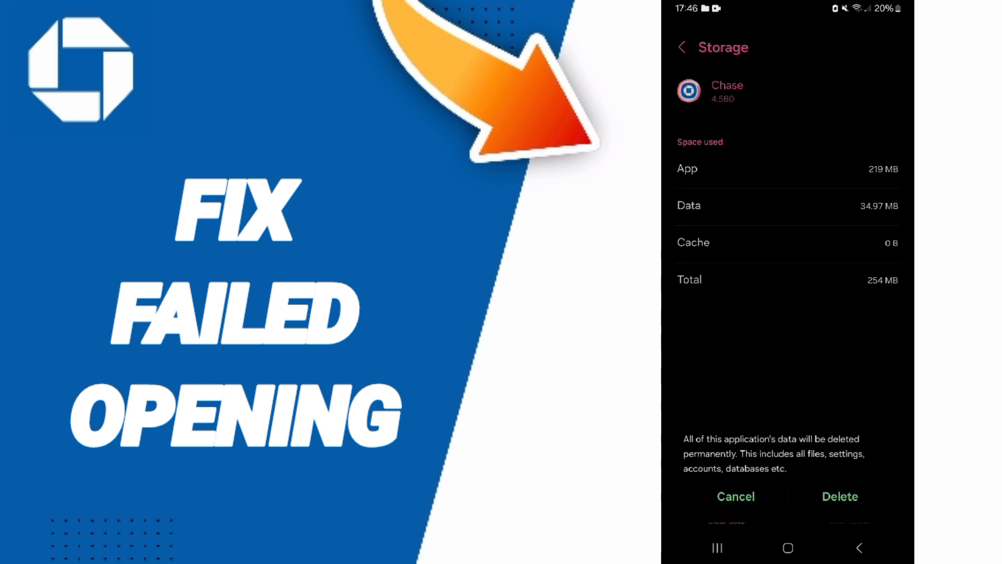
left_click(735, 496)
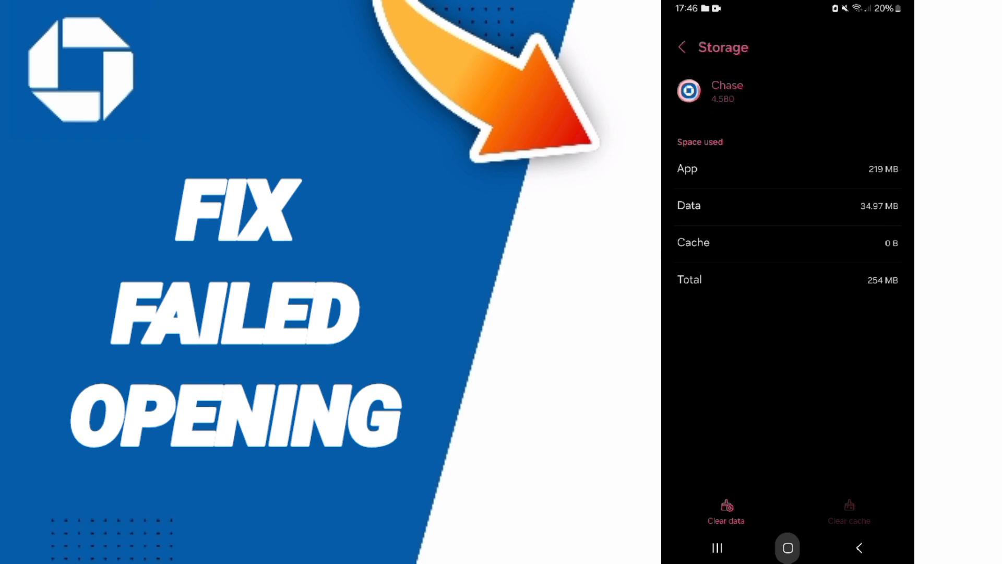
- Return home and, in Play Store, rerun the recent search 'chase mobile'
left_click(787, 546)
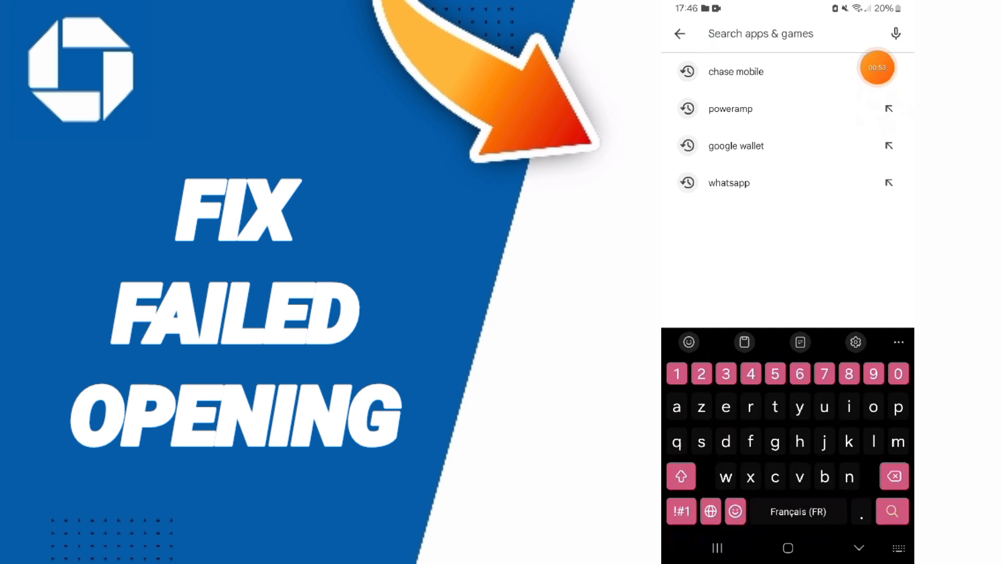
left_click(735, 71)
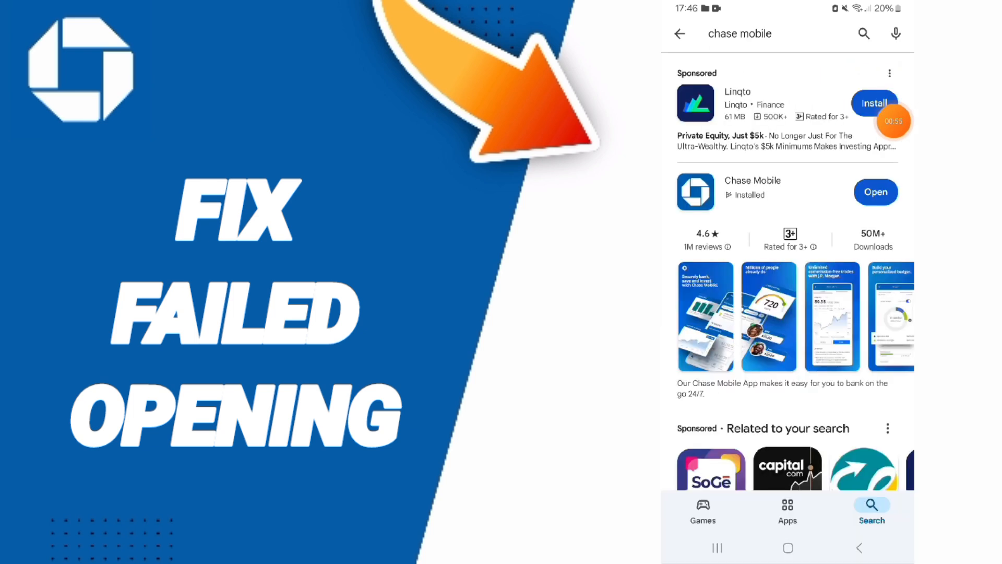